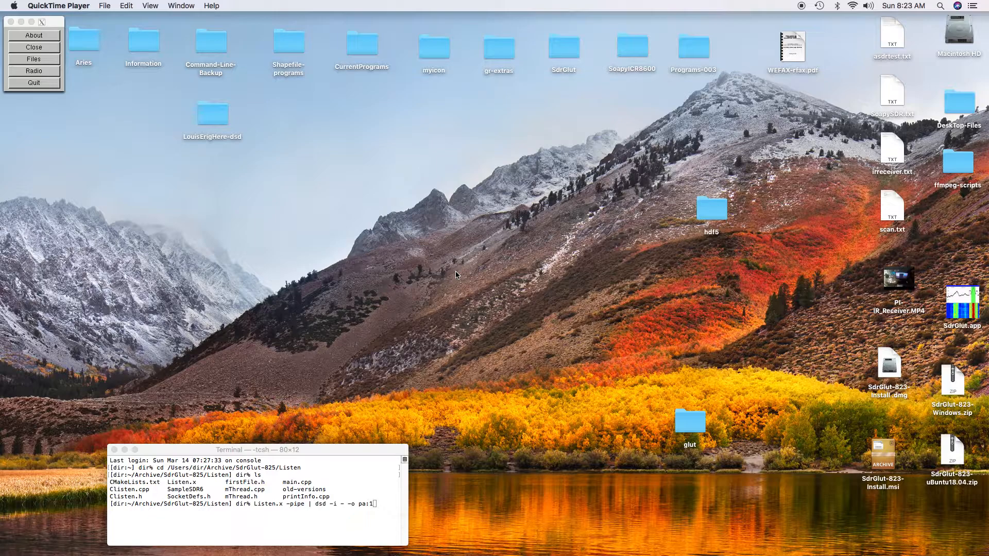
pyautogui.moveTo(464, 318)
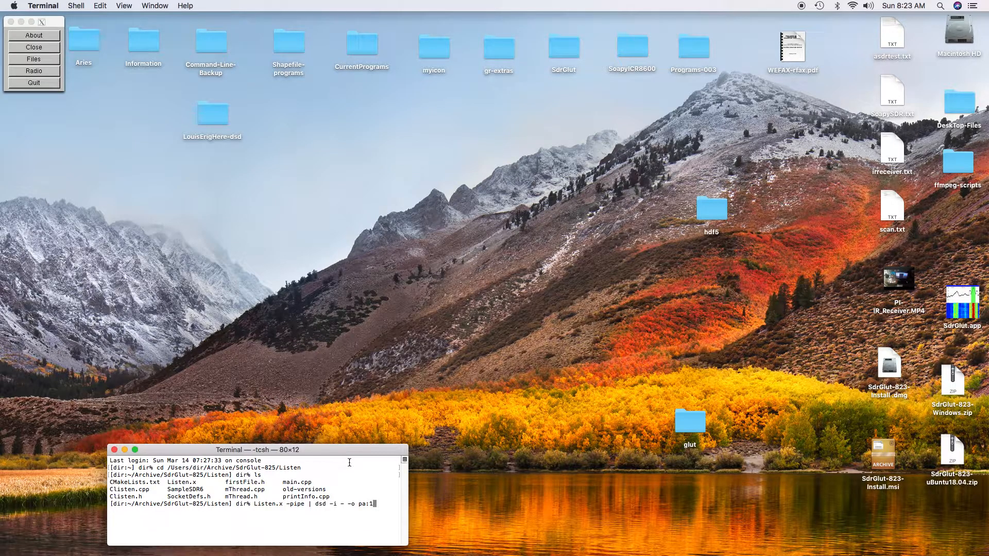
pyautogui.moveTo(393, 488)
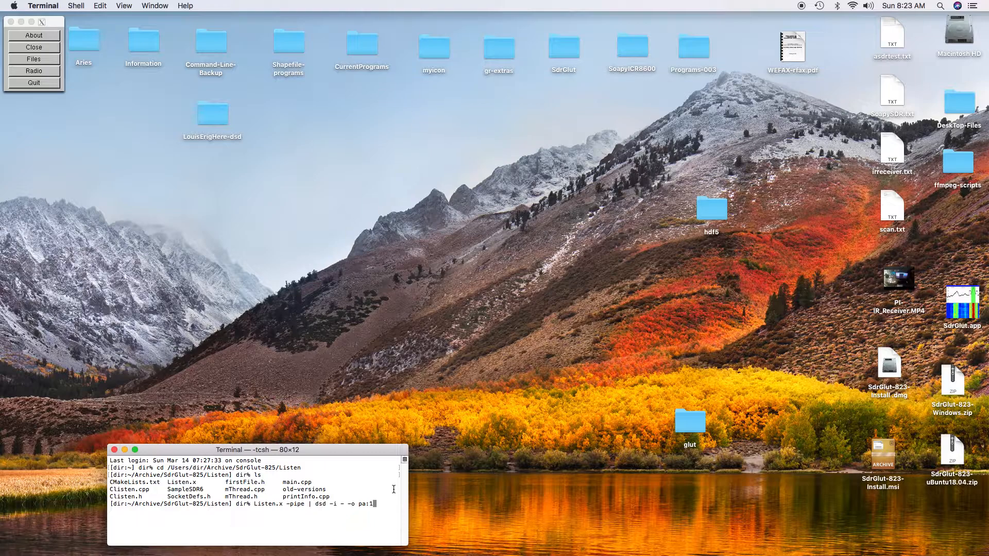
# - Run the 'Listen.x -pipe | dsd -i - -o pa:1' pipeline so dsd reports its audio device
pyautogui.press('Return')
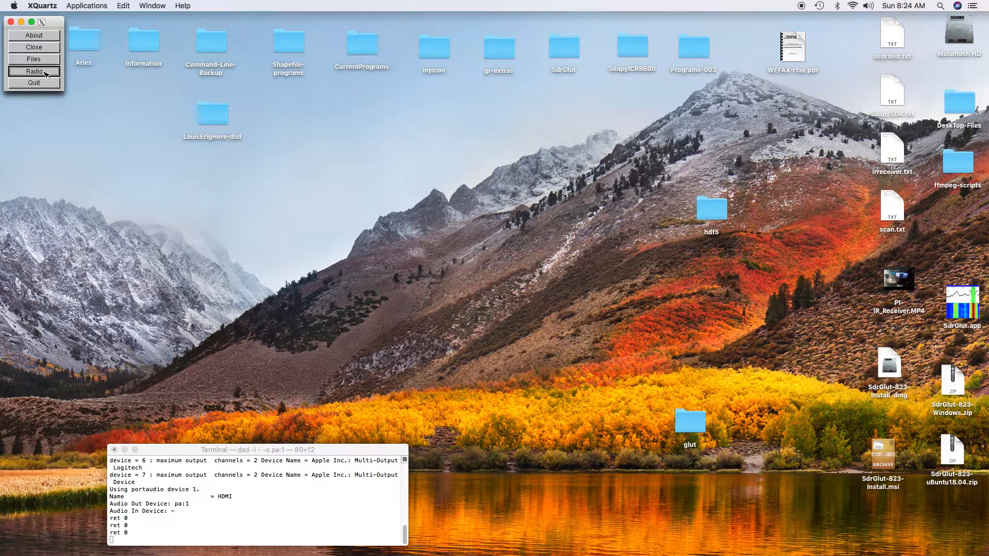
# - Launch the Radio chooser and open the SDRplay RSPduo as a single tuner at 100 MHz
pyautogui.click(33, 71)
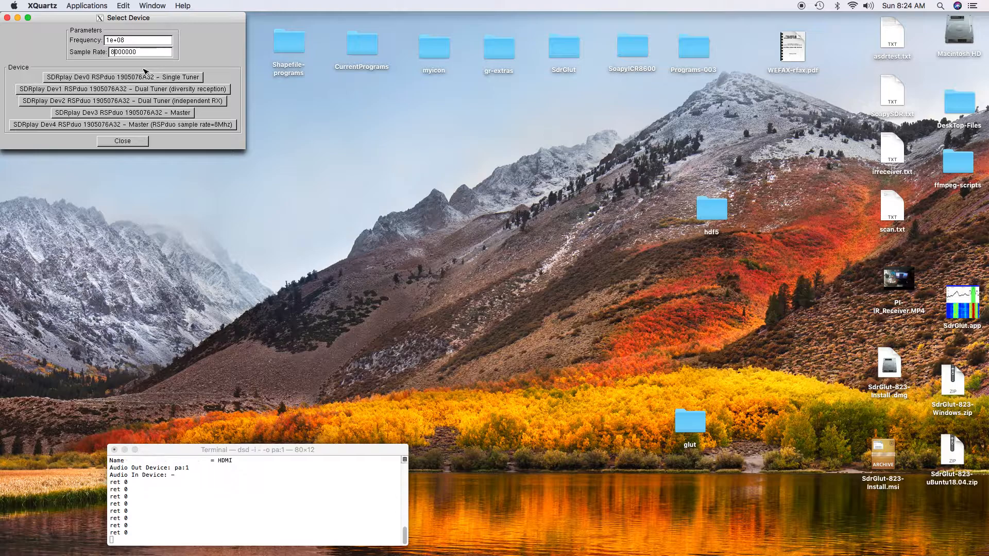
pyautogui.click(122, 77)
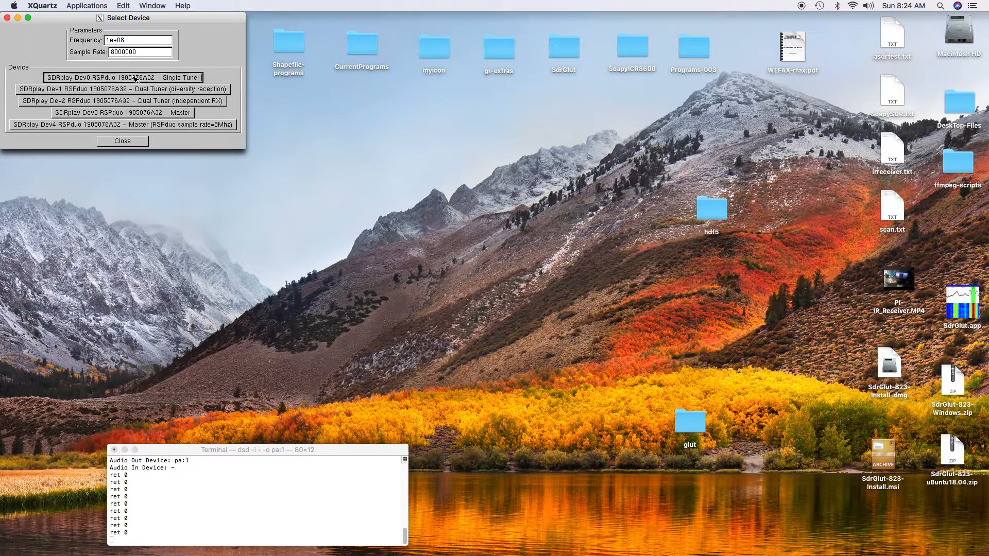
pyautogui.click(123, 77)
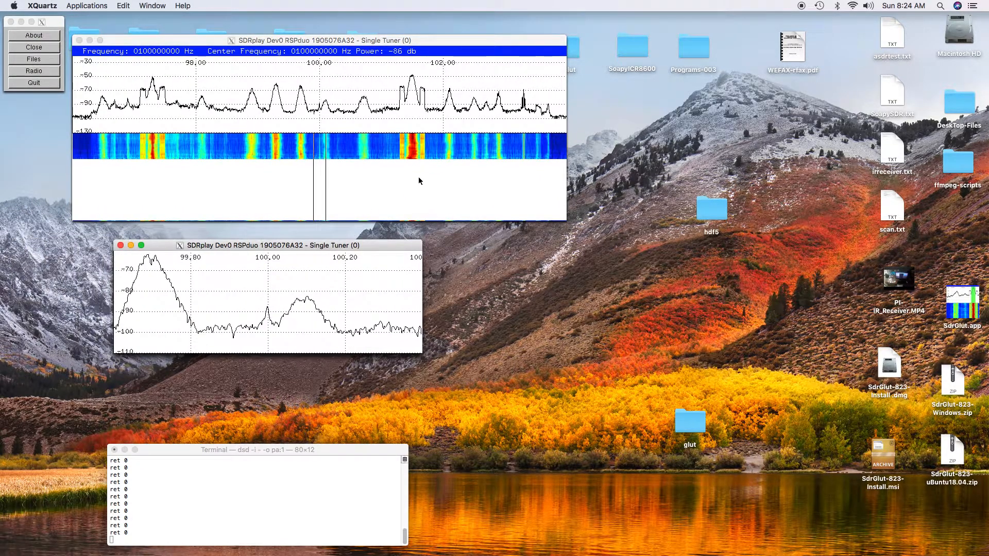
# - Bring up the RSPduo's SDR Dialog and move it clear of the spectrum display
pyautogui.rightClick(420, 181)
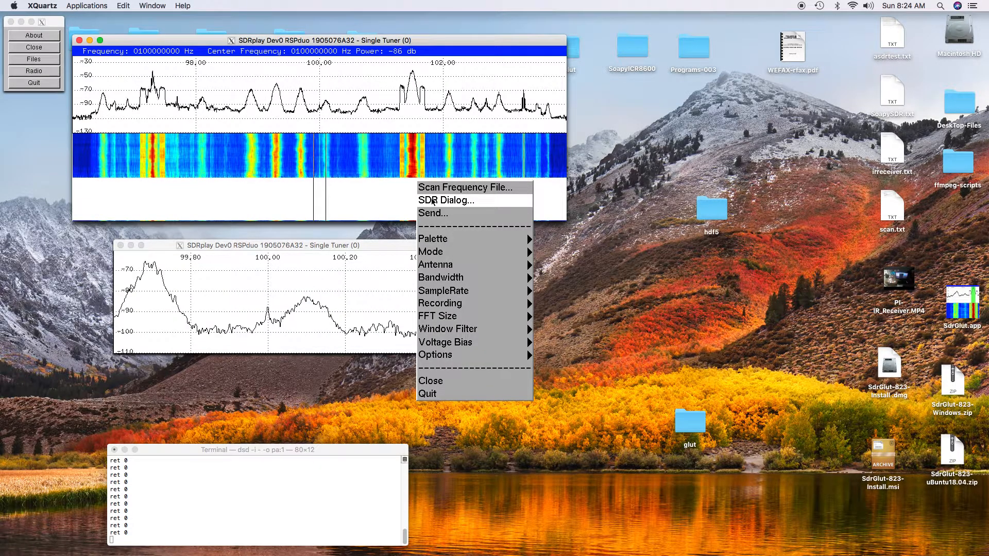
pyautogui.click(446, 200)
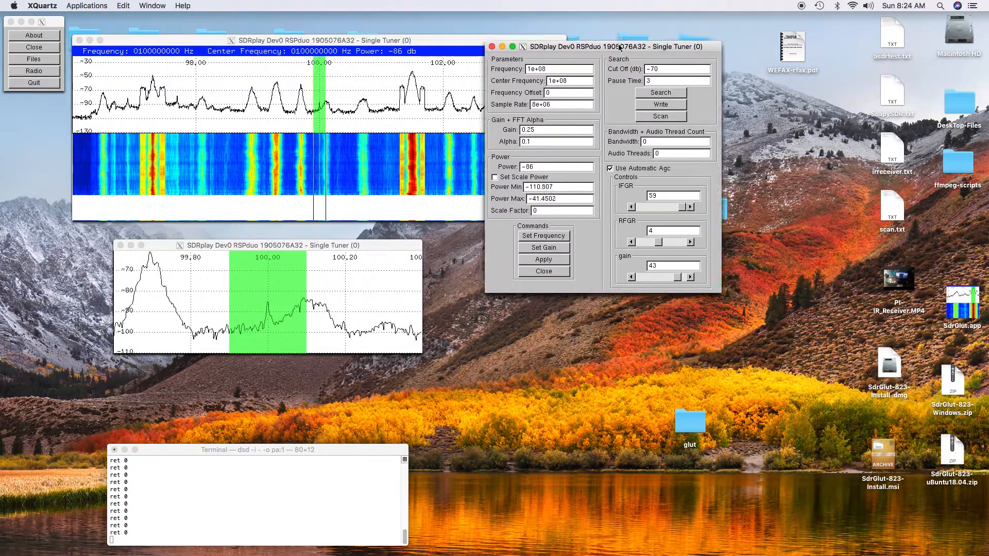
pyautogui.moveTo(568, 46); pyautogui.dragTo(672, 33)
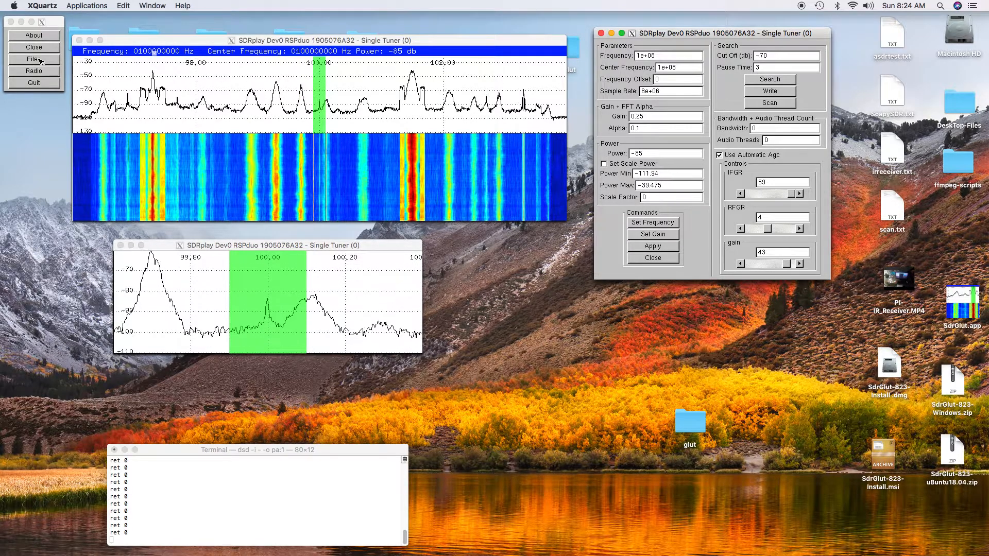
# - Load the 911.txt frequency file from the scanlists folder as a Frequency File
pyautogui.click(32, 59)
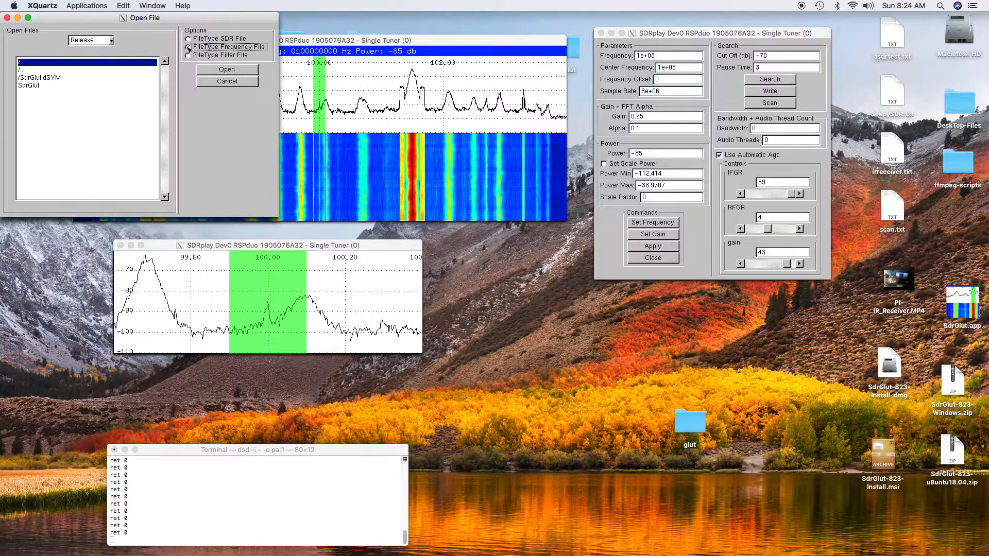
pyautogui.click(91, 40)
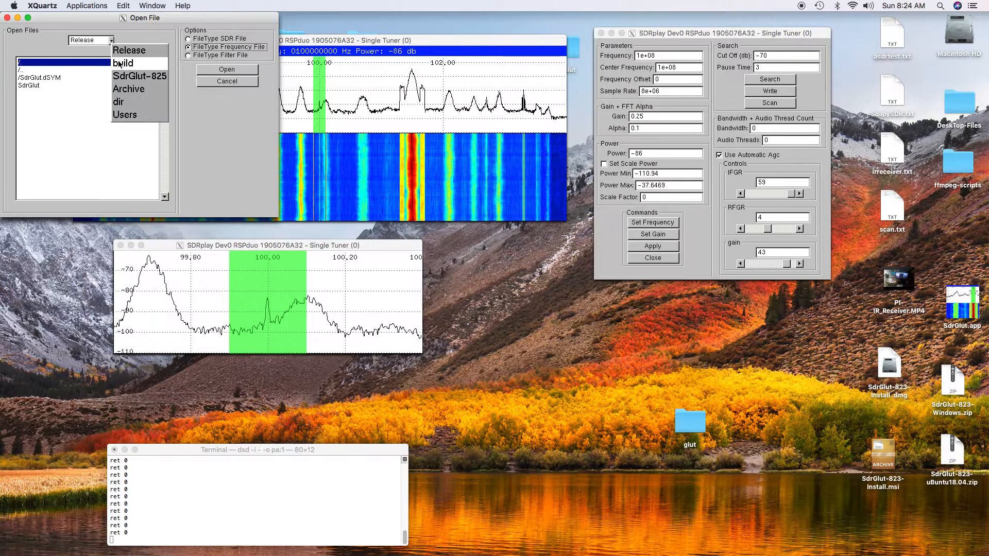
pyautogui.click(124, 63)
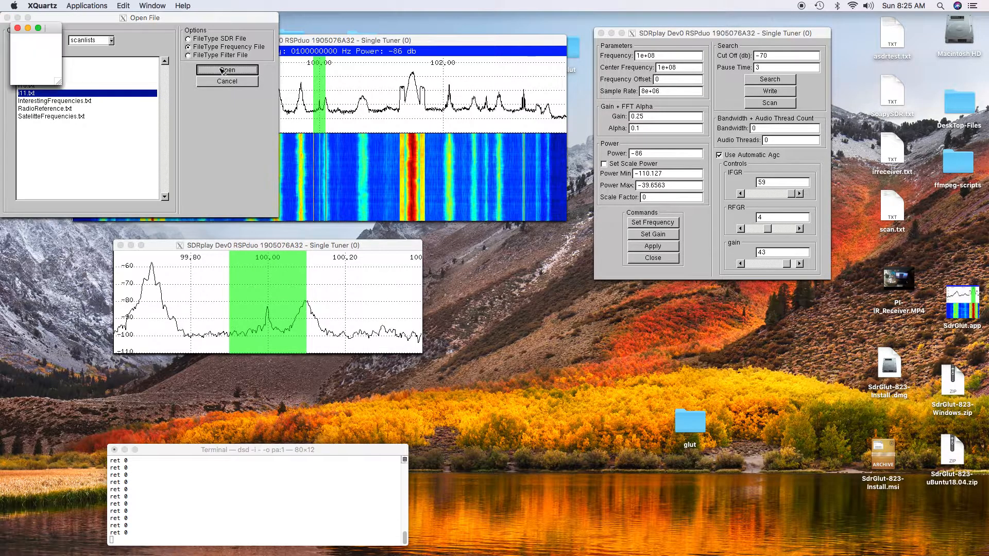
pyautogui.click(227, 70)
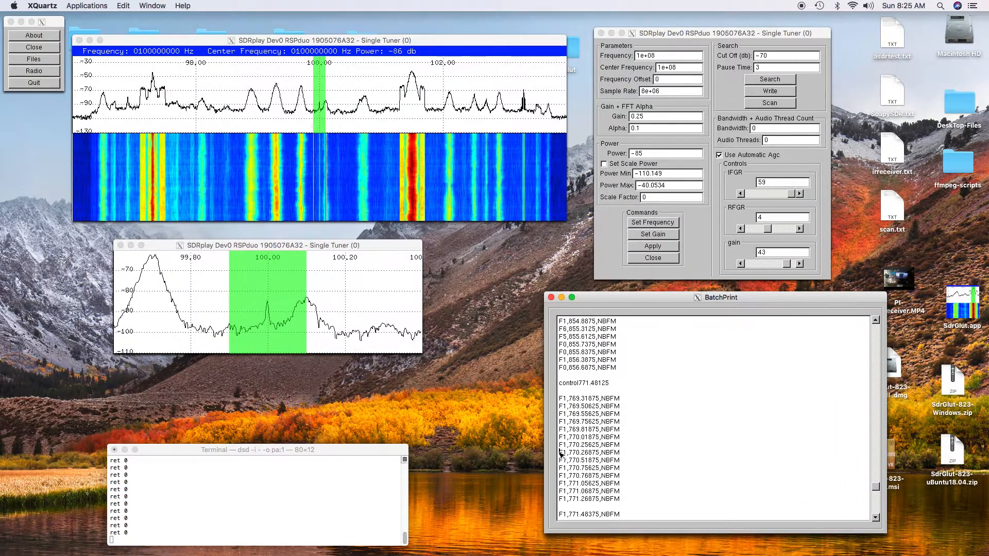
# - Tune to the 770.26875 MHz list entry and select the 769–771 MHz channel block
pyautogui.click(589, 454)
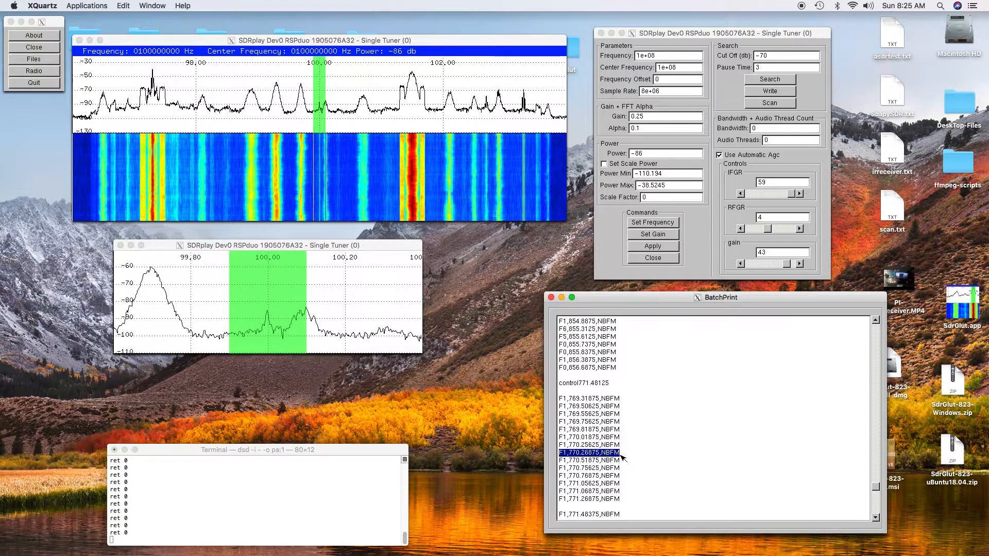
pyautogui.rightClick(606, 453)
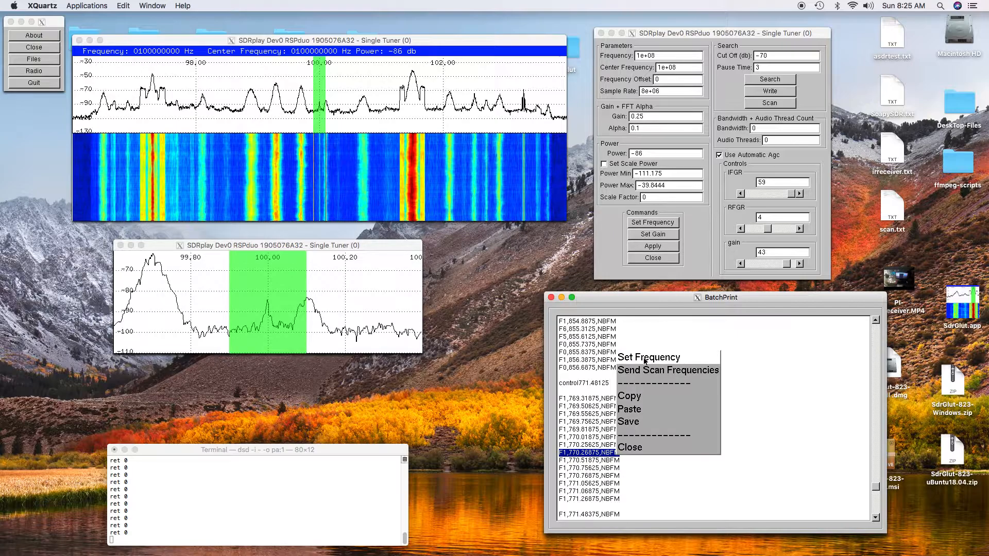
pyautogui.click(648, 357)
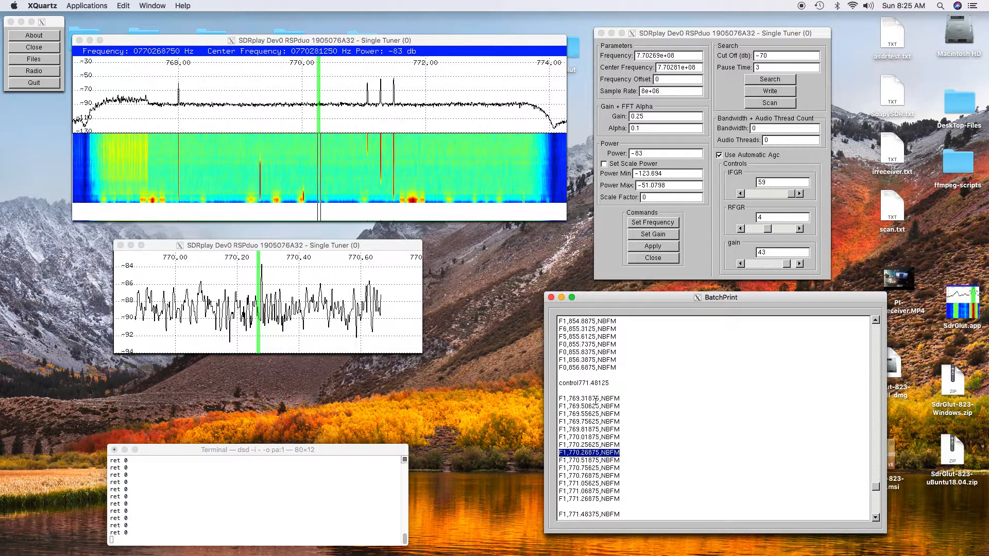
pyautogui.click(589, 398)
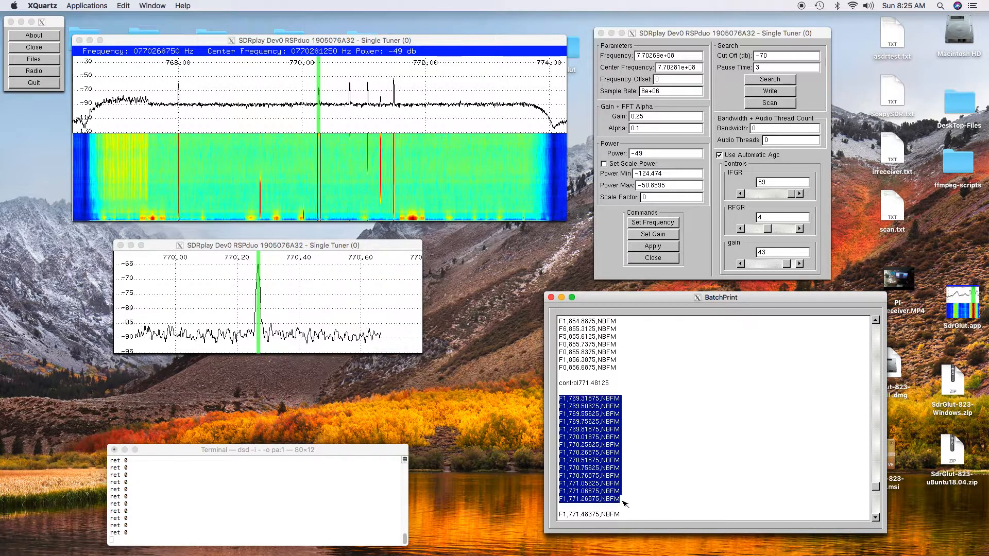
pyautogui.moveTo(675, 347)
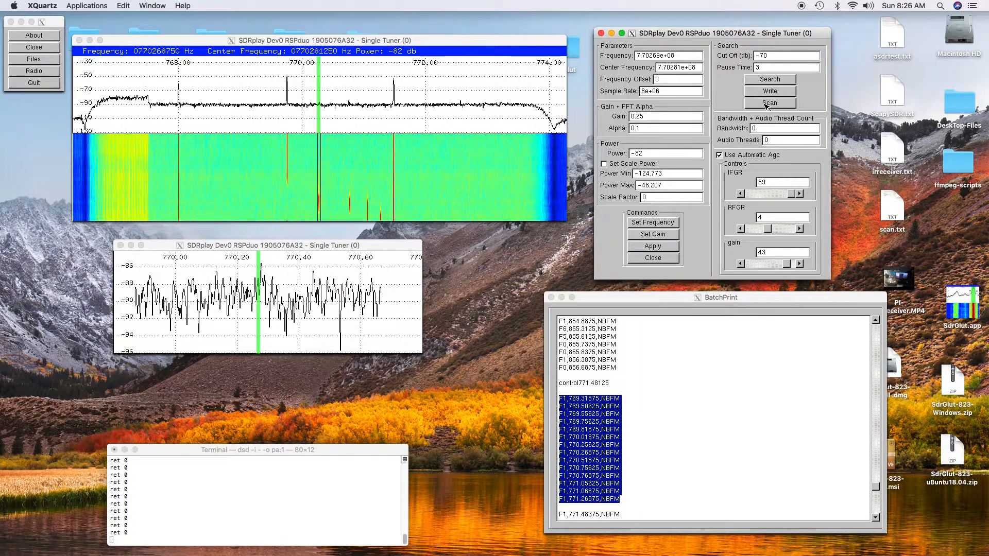
# - Start Scan so the radio hops through the selected 769–771 MHz NBFM channels
pyautogui.click(768, 103)
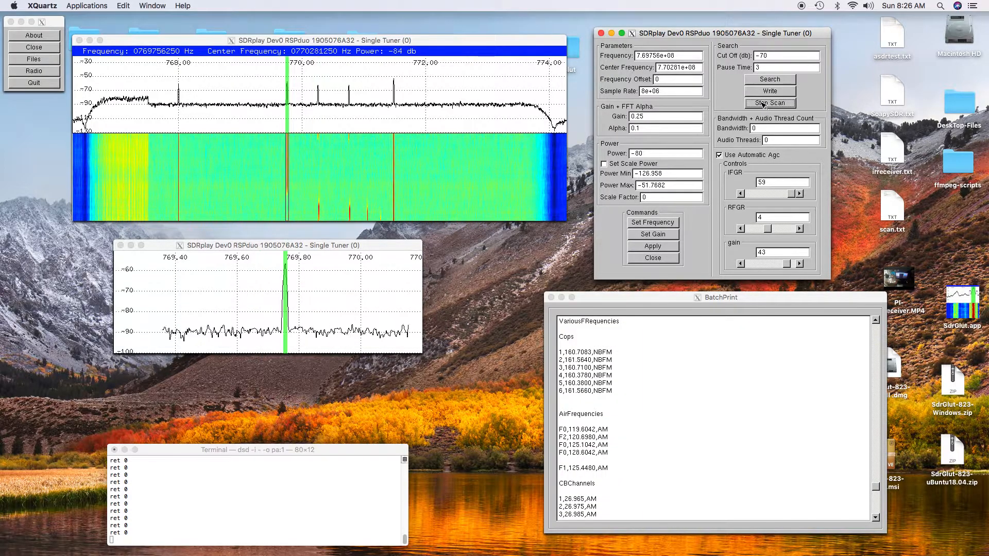
pyautogui.click(768, 103)
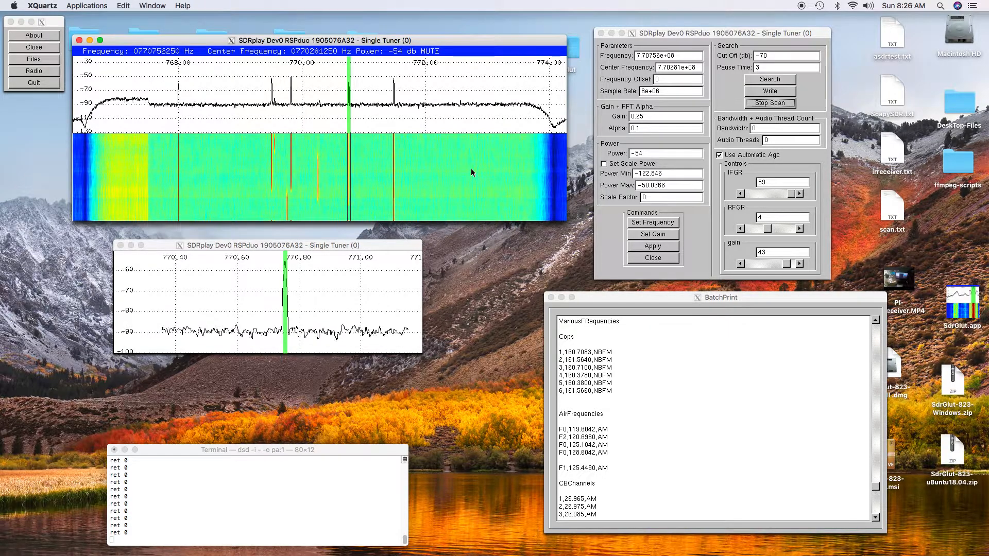
pyautogui.rightClick(470, 170)
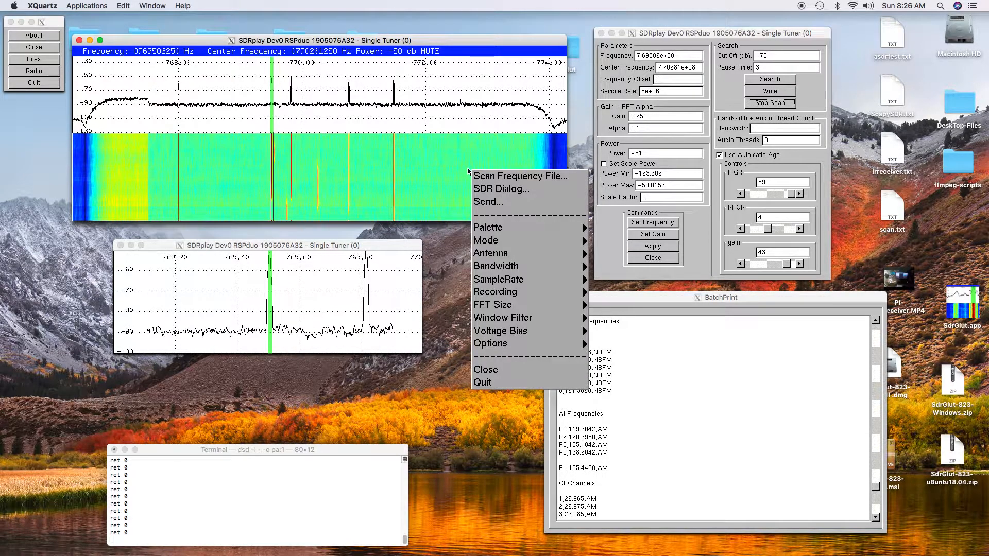
# - Send demodulated audio with frequency and mode info to TCP 192.168.0.2:3700
pyautogui.click(488, 226)
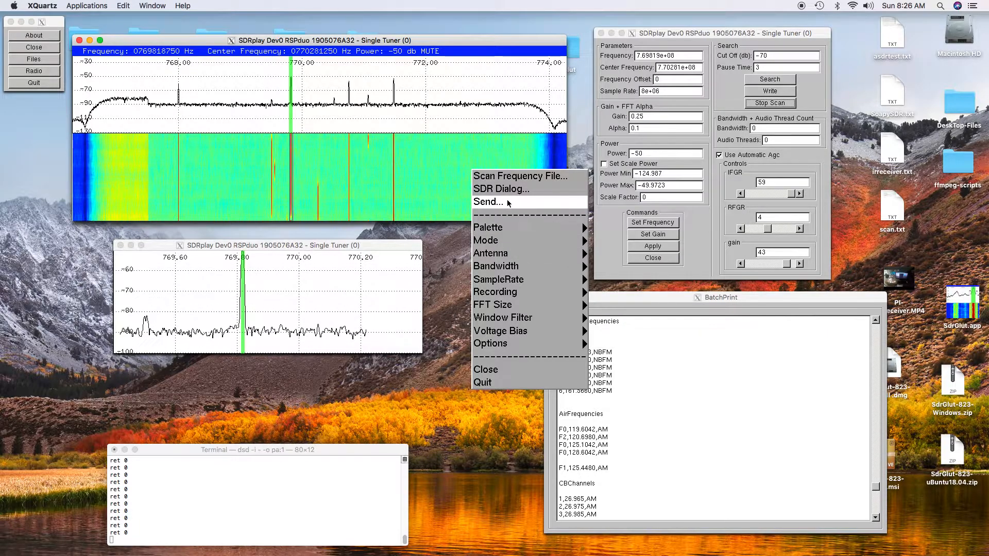
pyautogui.click(488, 202)
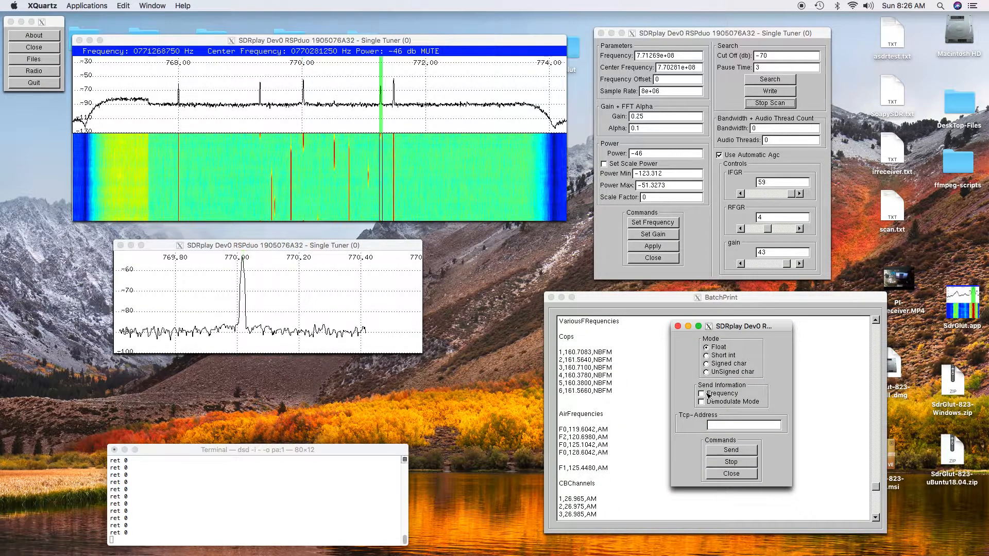
pyautogui.click(701, 401)
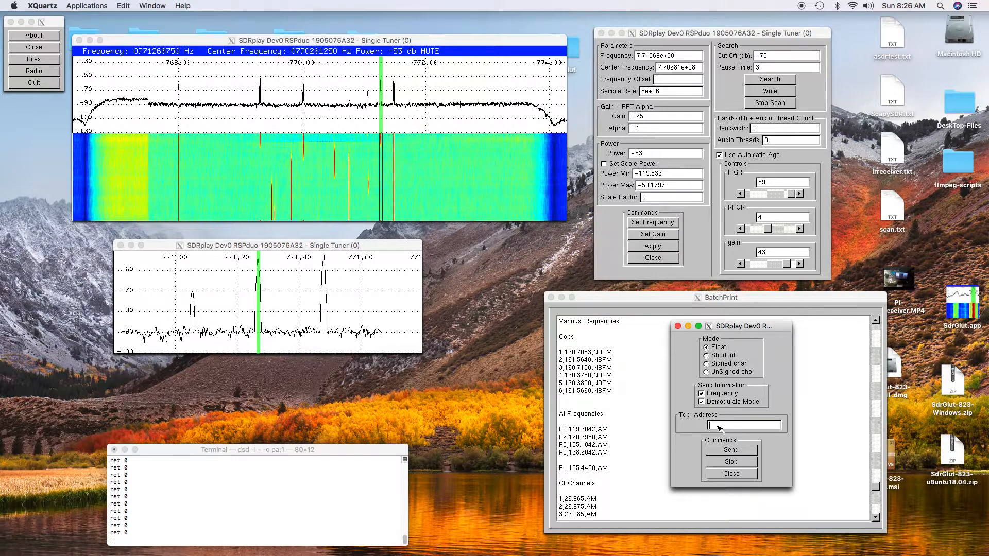
pyautogui.write('1')
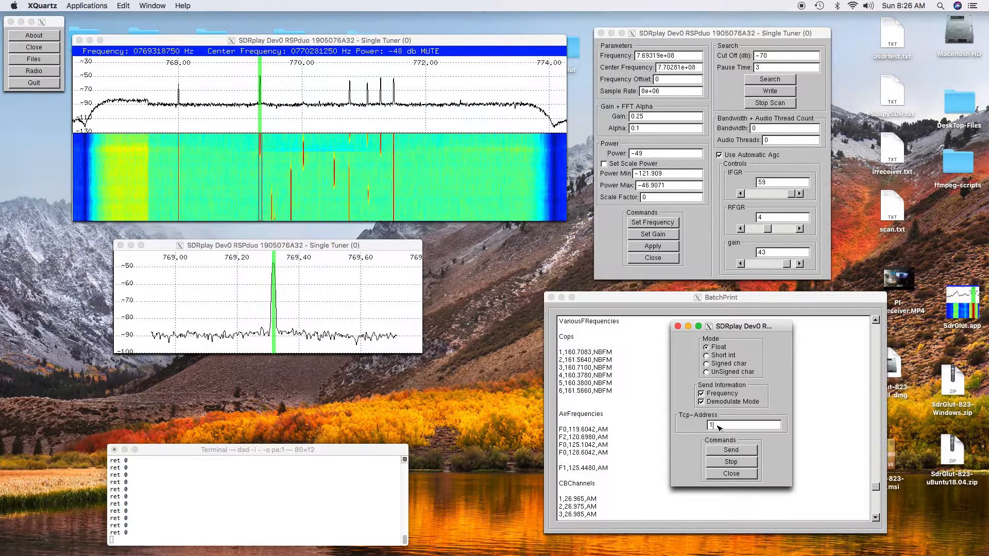
pyautogui.write('92')
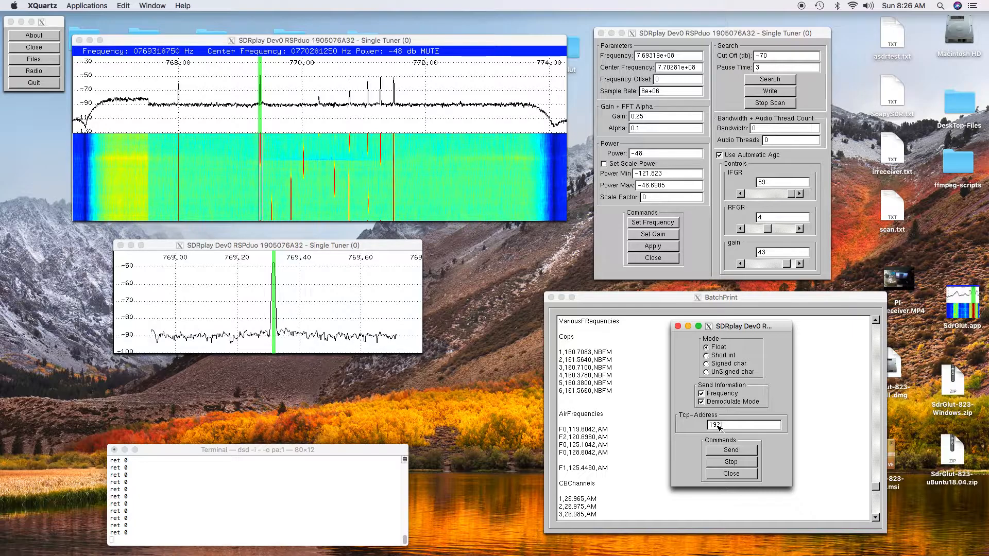
pyautogui.write('168.0')
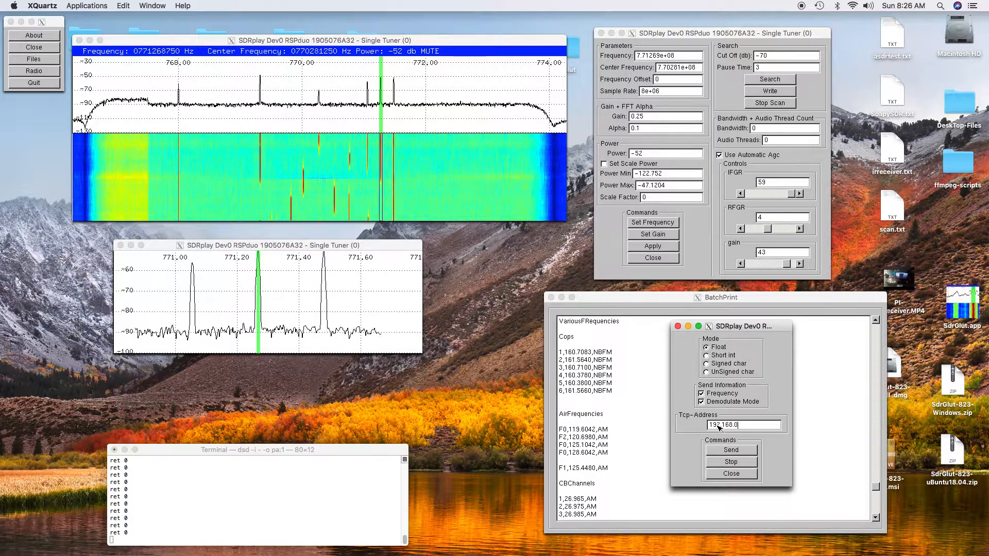
pyautogui.write('.2')
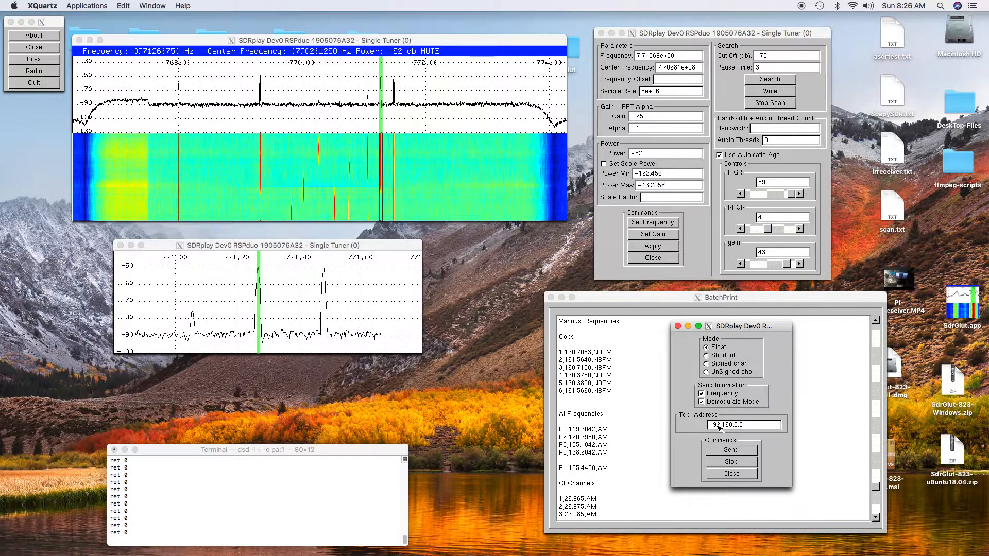
pyautogui.write(':37')
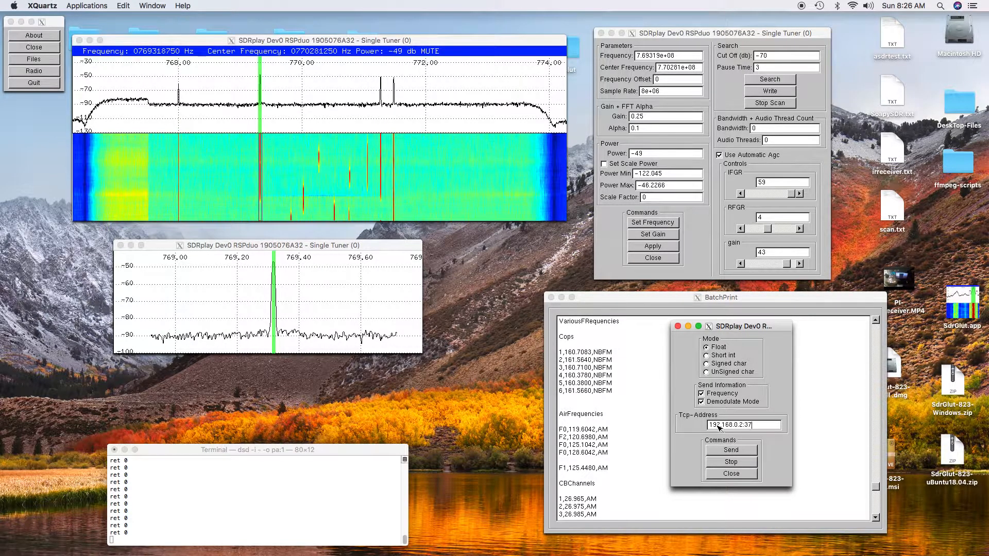
pyautogui.write('00')
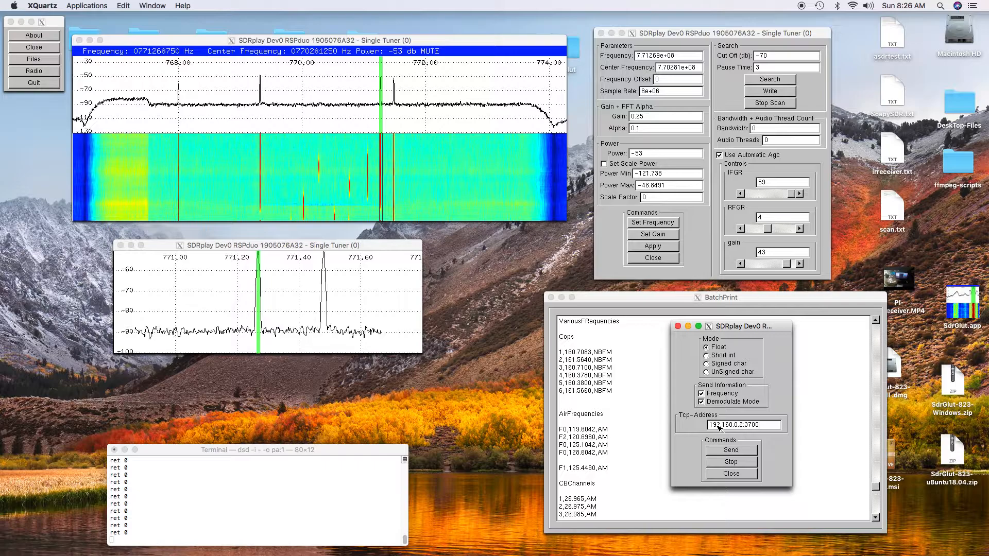
pyautogui.click(731, 450)
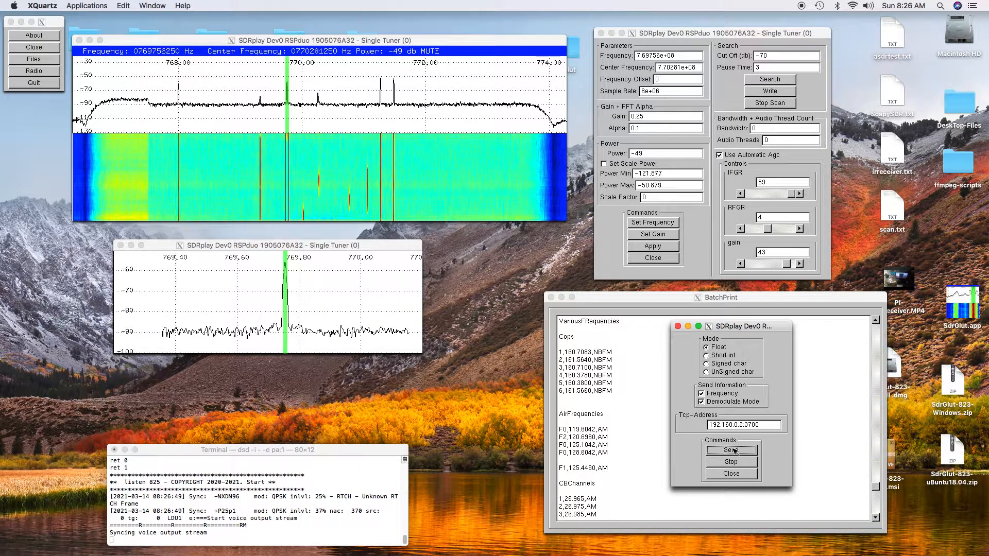